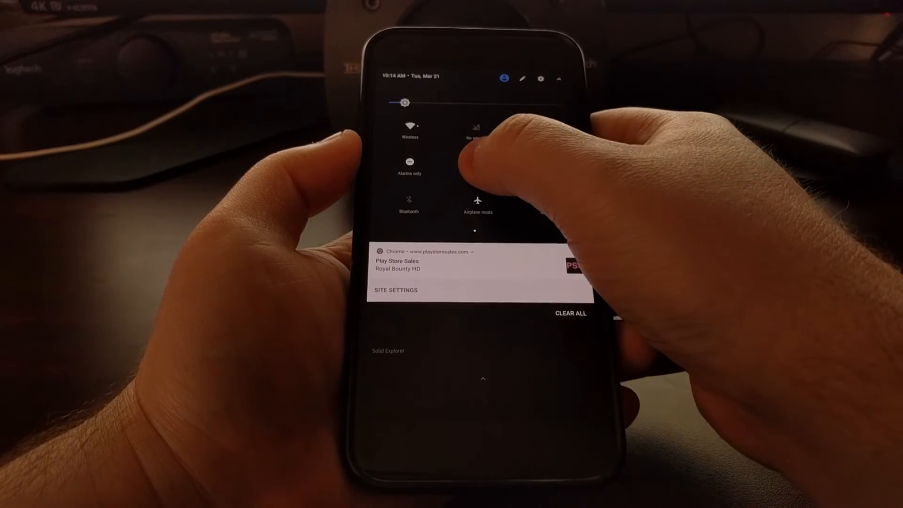
# Long-press the Nearby tile to reach the Nearby screen asking for Bluetooth and Location.
pyautogui.click(475, 164)
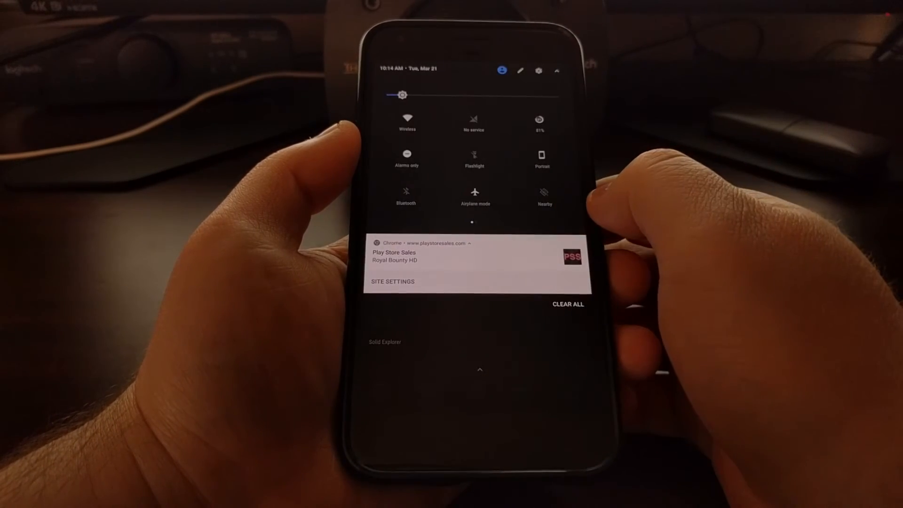
pyautogui.click(405, 195)
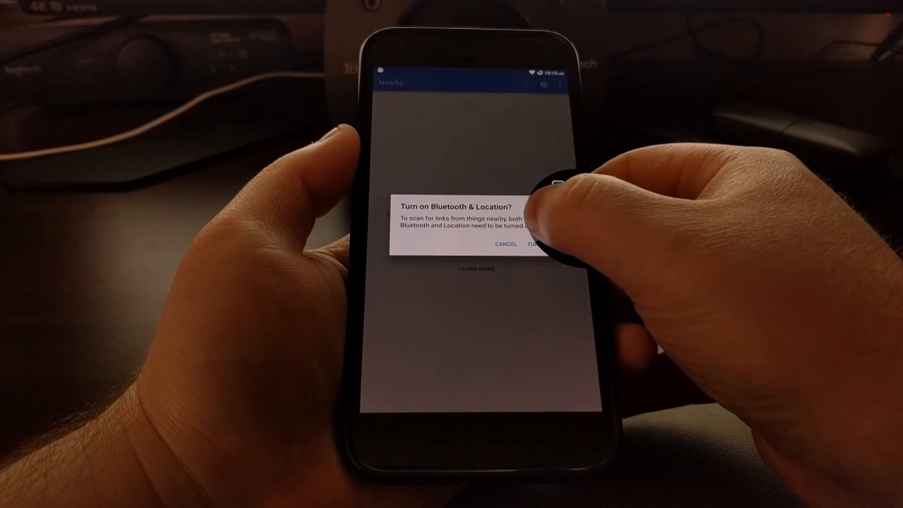
# Answer the Bluetooth and Location prompt, then expand the alarms-only Do not disturb options.
pyautogui.click(505, 244)
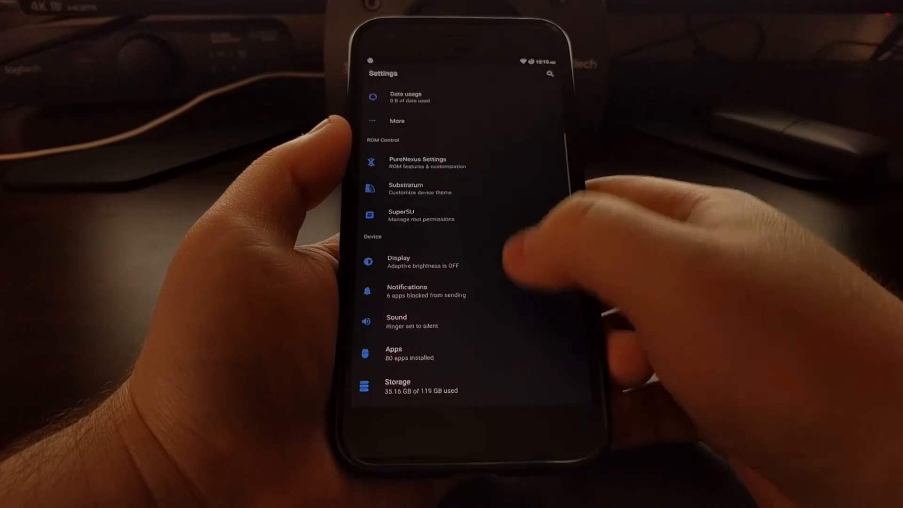
pyautogui.scroll(-3)
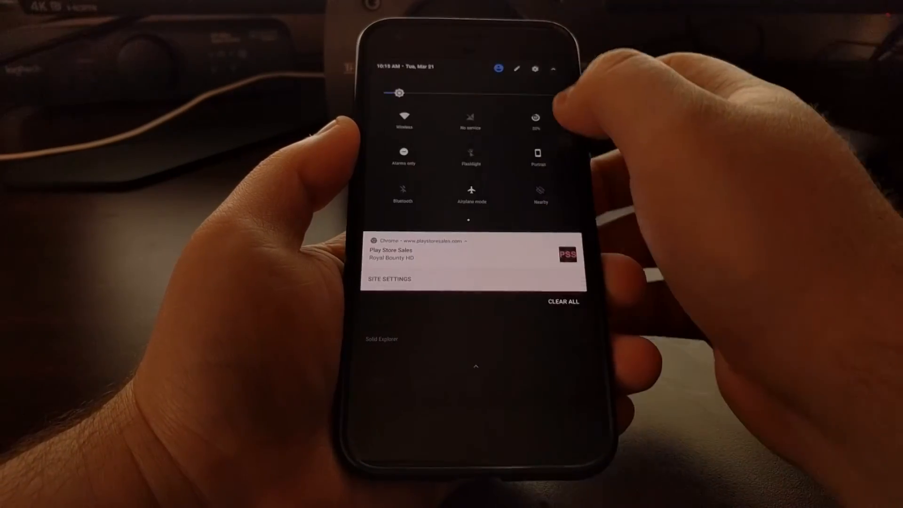
pyautogui.click(403, 156)
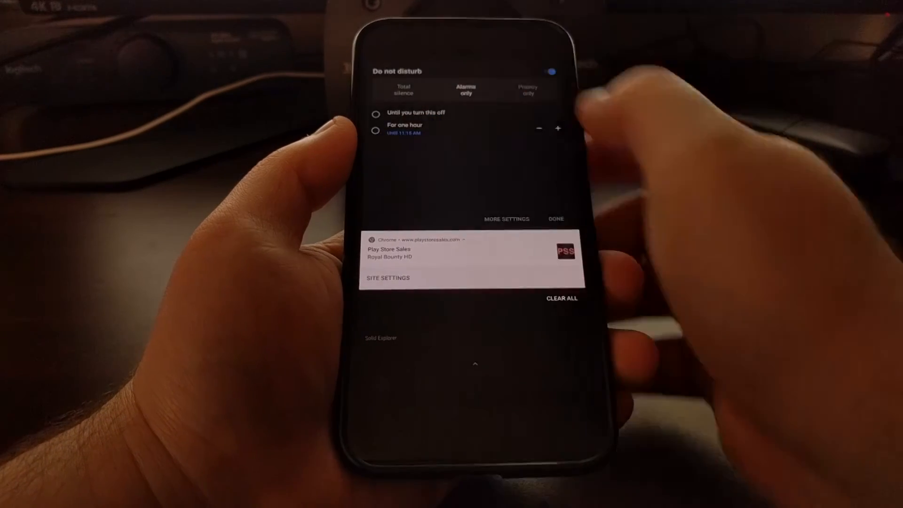